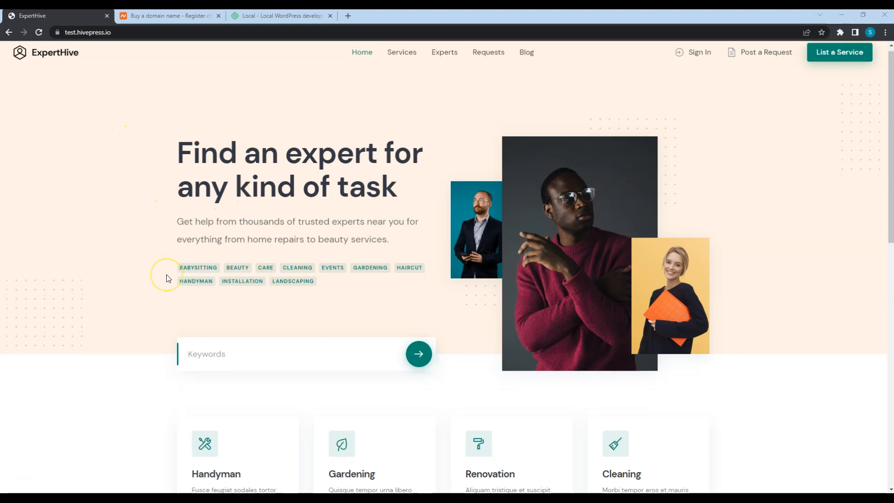
Scroll the ExpertHive homepage and advance the Top Experts carousel by two experts
scroll("down", 3)
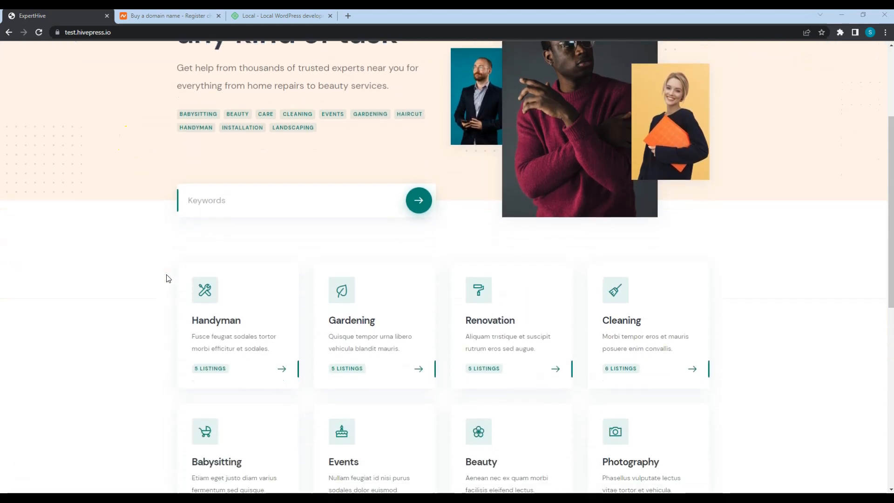
scroll("down", 3)
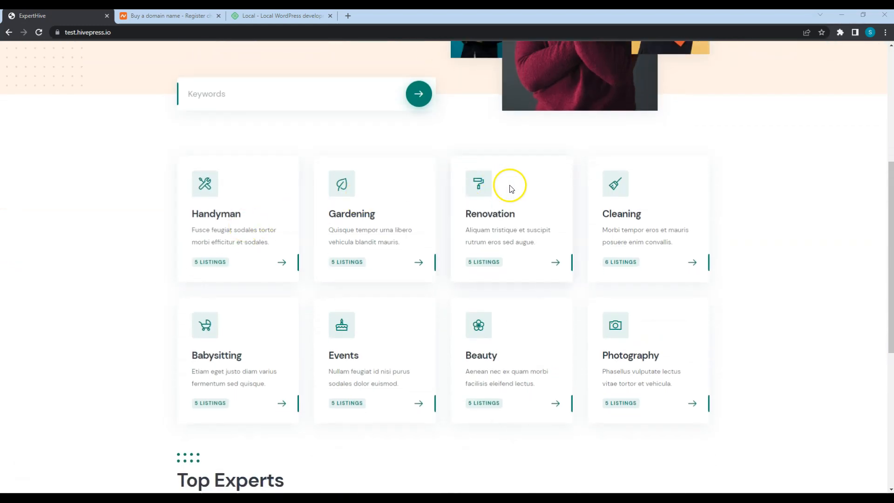
mouse_move(741, 189)
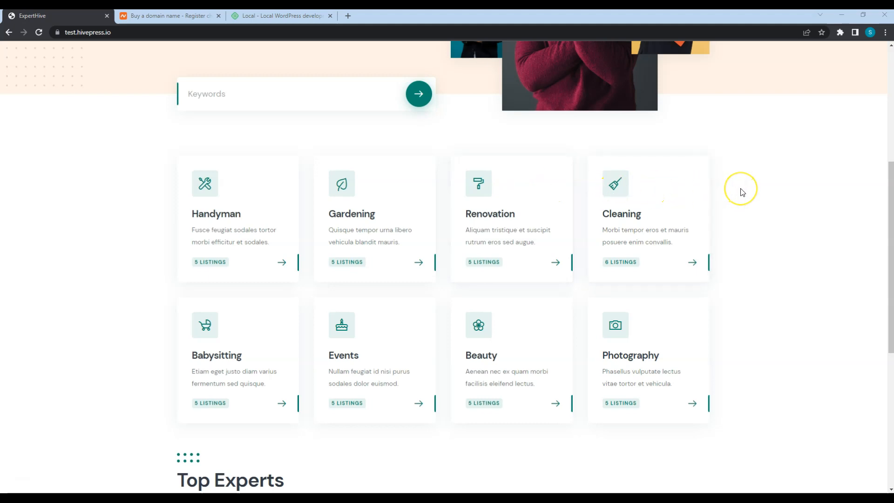
scroll("down", 3)
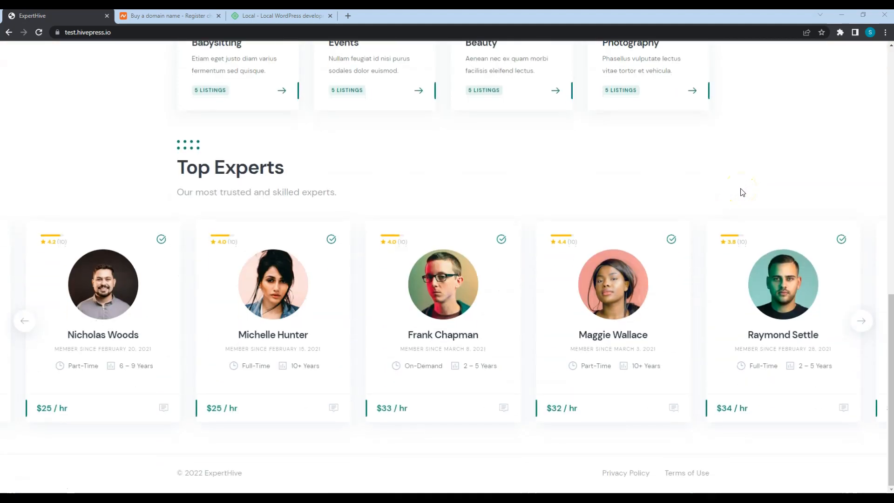
left_click(861, 321)
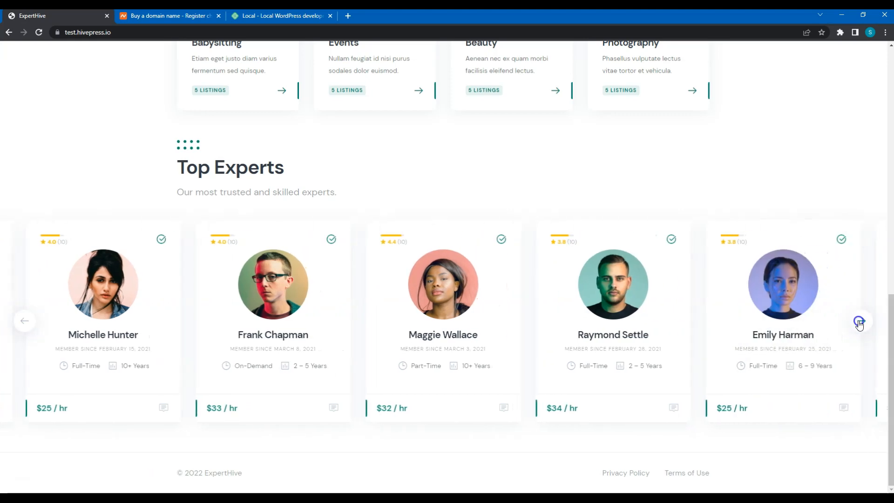
left_click(860, 320)
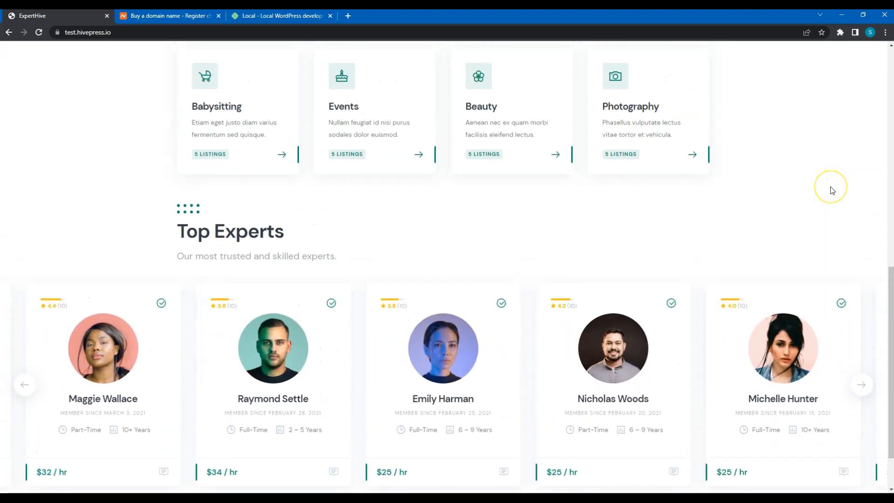
scroll("up", 3)
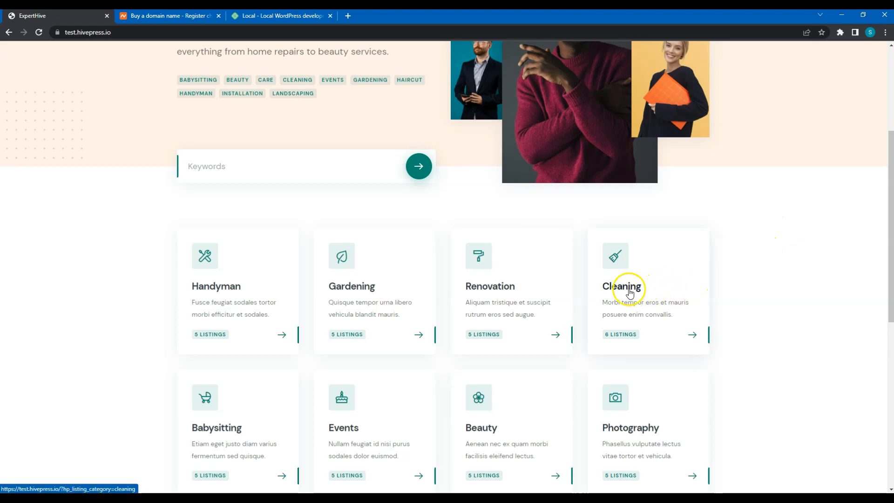
Open the Cleaning category and scroll through its six cleaning service listings
left_click(622, 286)
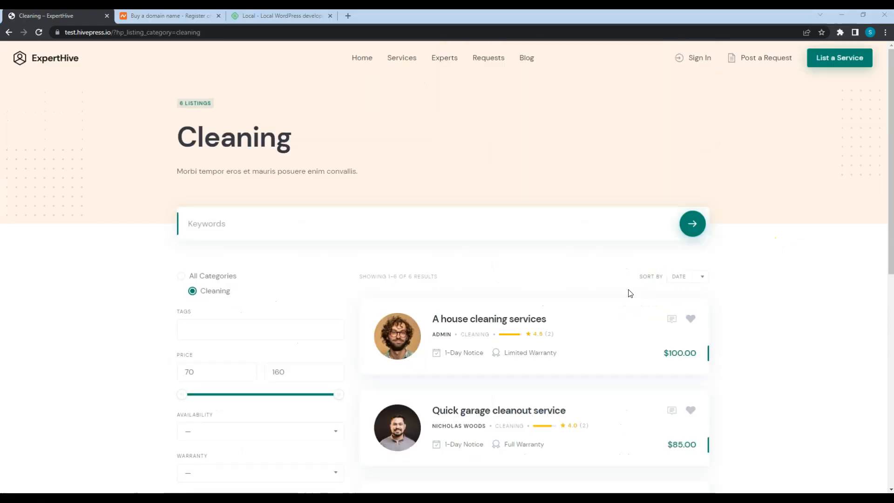
scroll("down", 3)
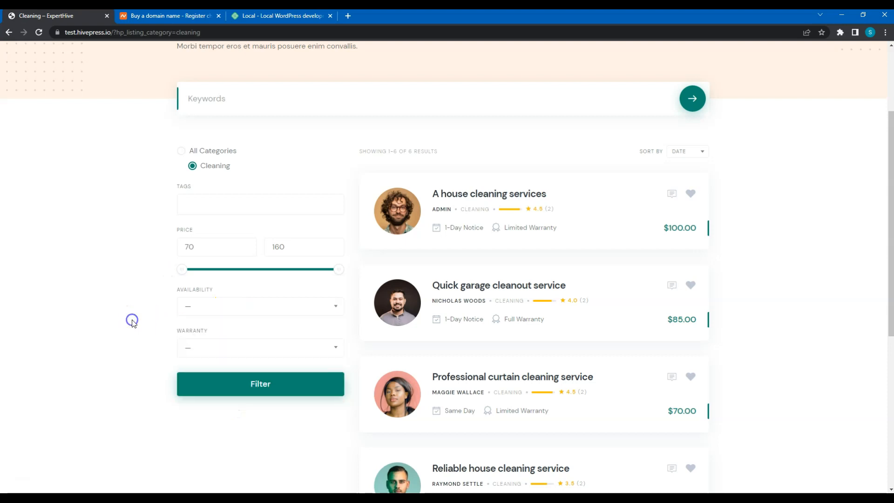
mouse_move(446, 198)
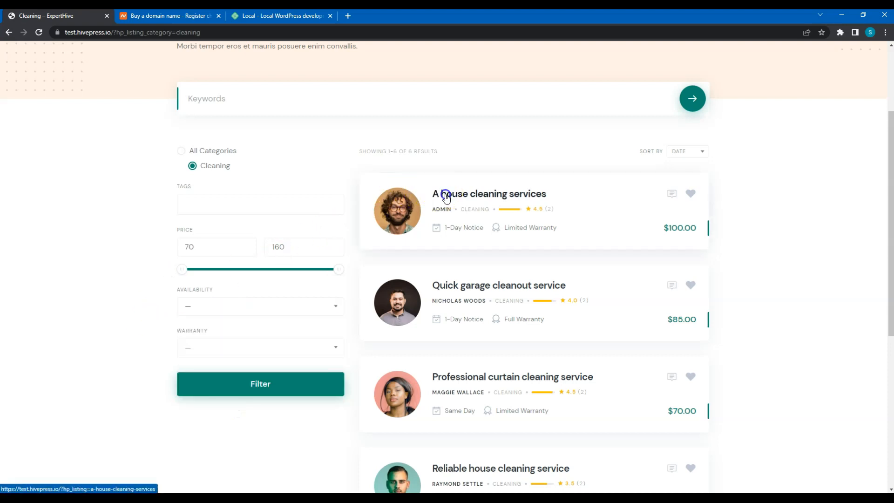
View the 'A house cleaning services' listing, then return to the ExpertHive homepage
left_click(488, 194)
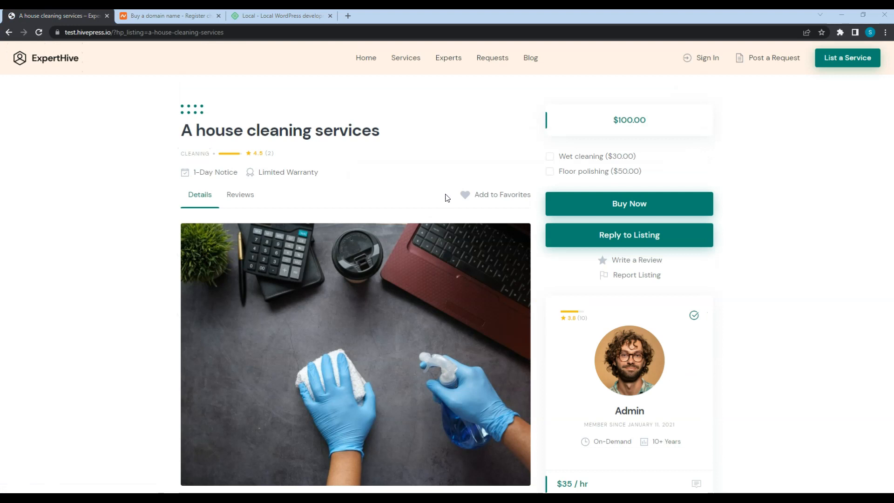
scroll("down", 3)
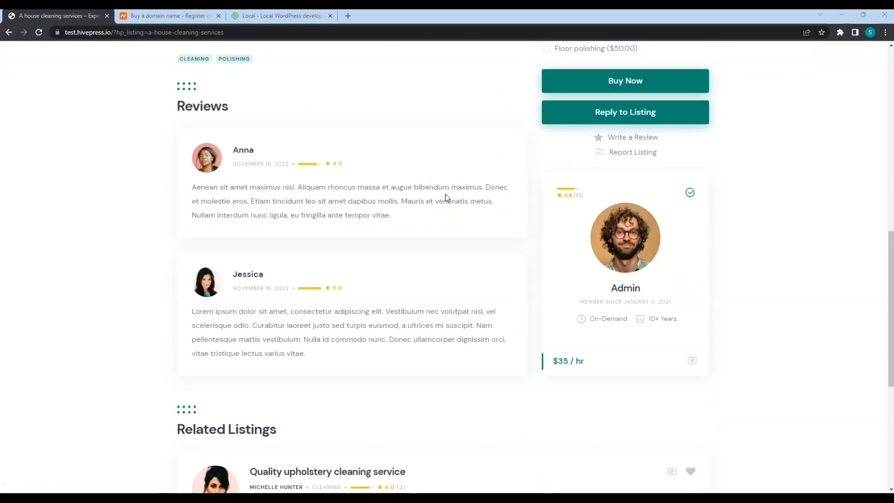
scroll("down", 3)
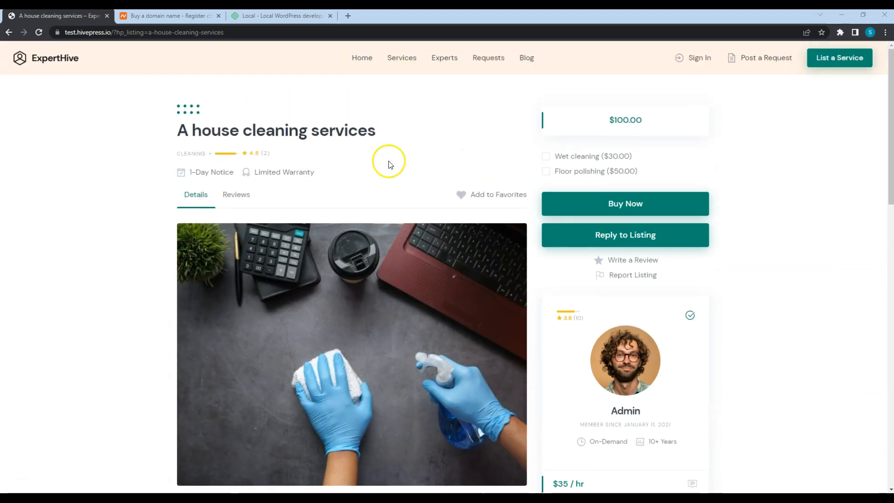
left_click(46, 58)
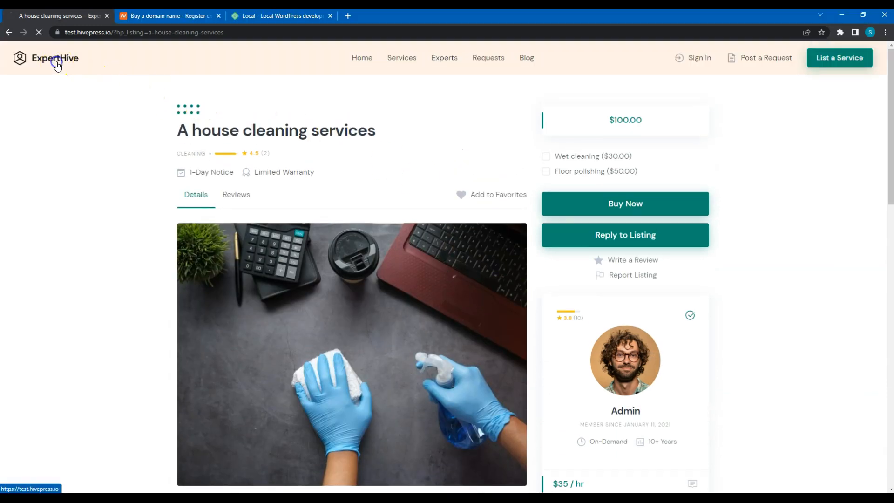
left_click(54, 58)
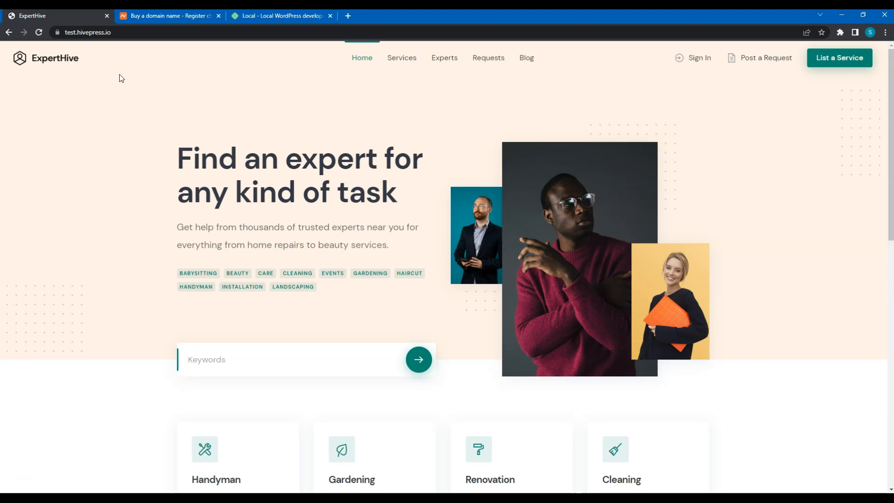
Enter 'experthive' into Namecheap's domain search box
left_click(168, 15)
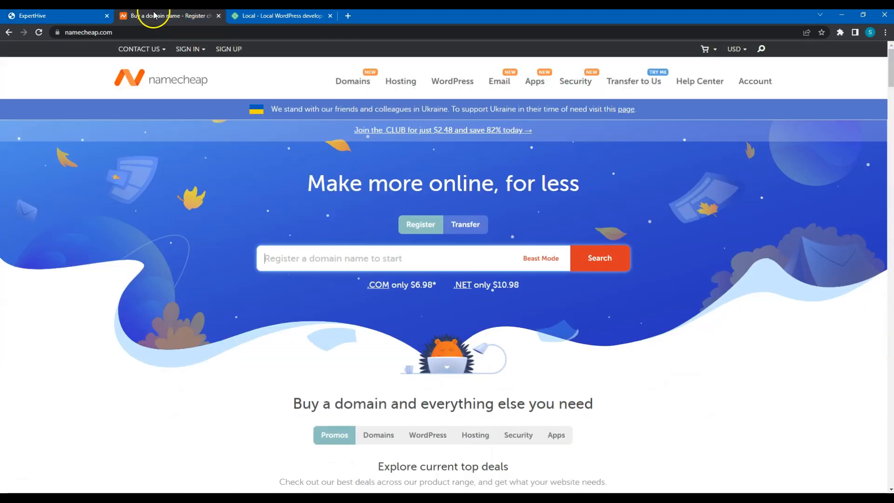
left_click(187, 49)
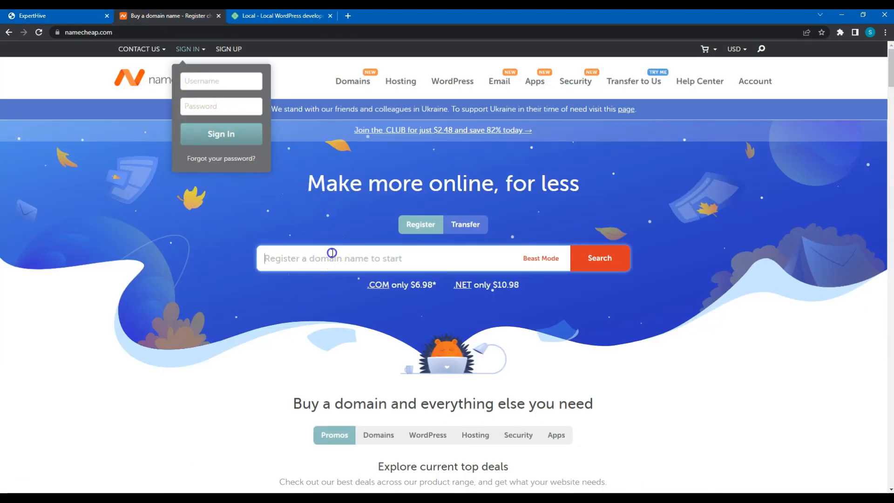
type("experthive")
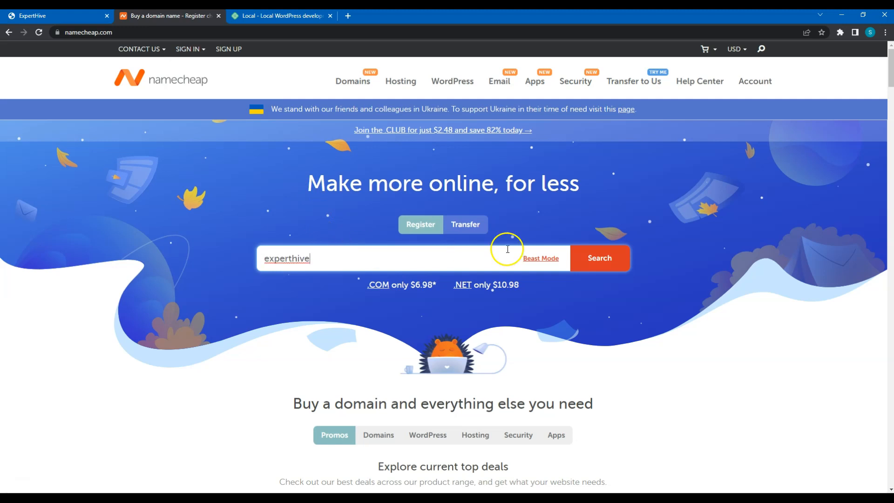
Search Namecheap for 'experthive' and browse results, including experthive.expert at $5.98/yr
left_click(599, 257)
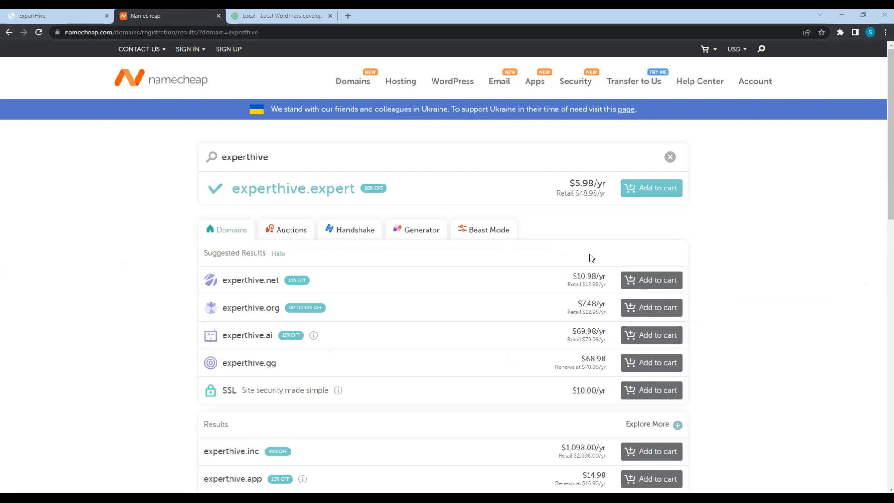
scroll("down", 3)
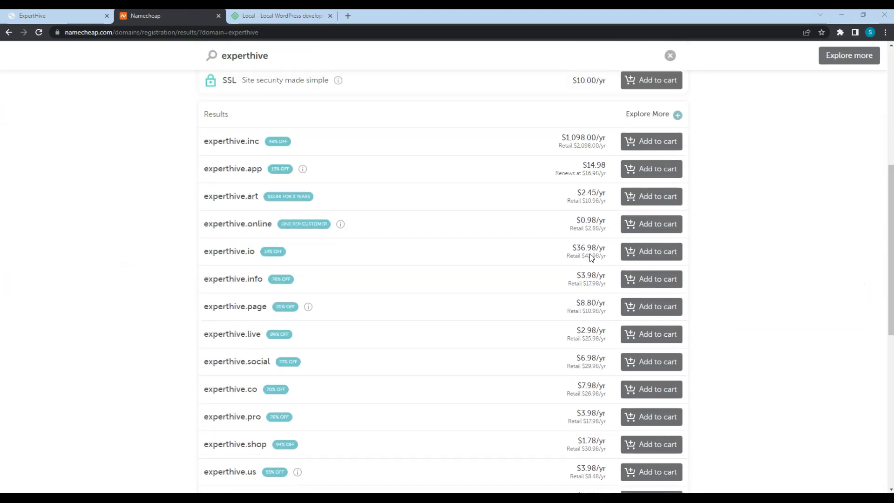
scroll("down", 3)
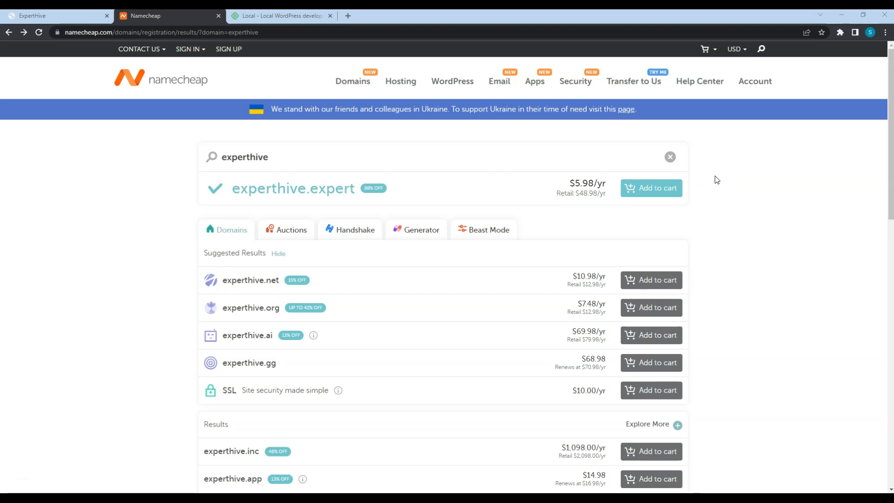
mouse_move(401, 81)
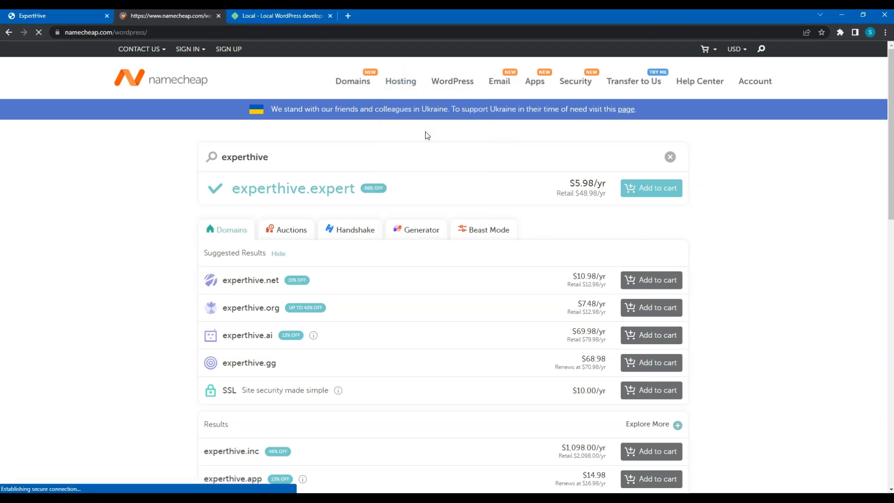
Review the EasyWP Starter, Turbo and Supersonic plans, then switch to the Local site
left_click(452, 81)
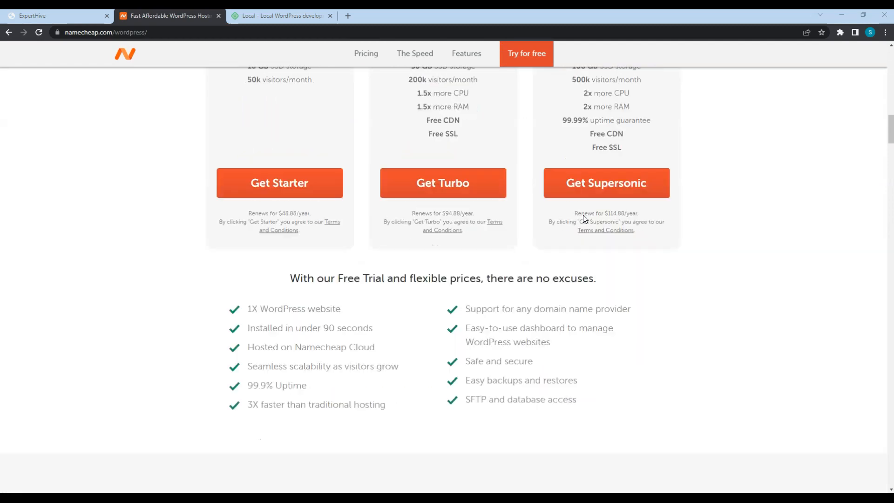
scroll("down", 3)
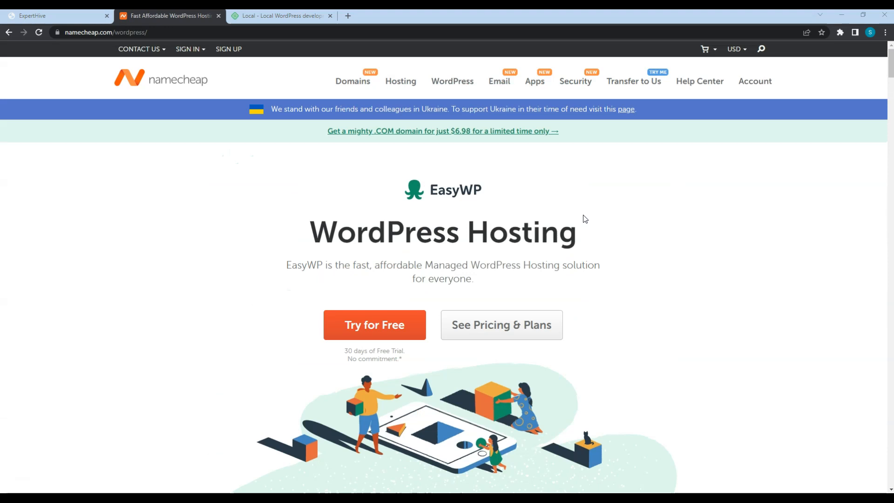
mouse_move(630, 231)
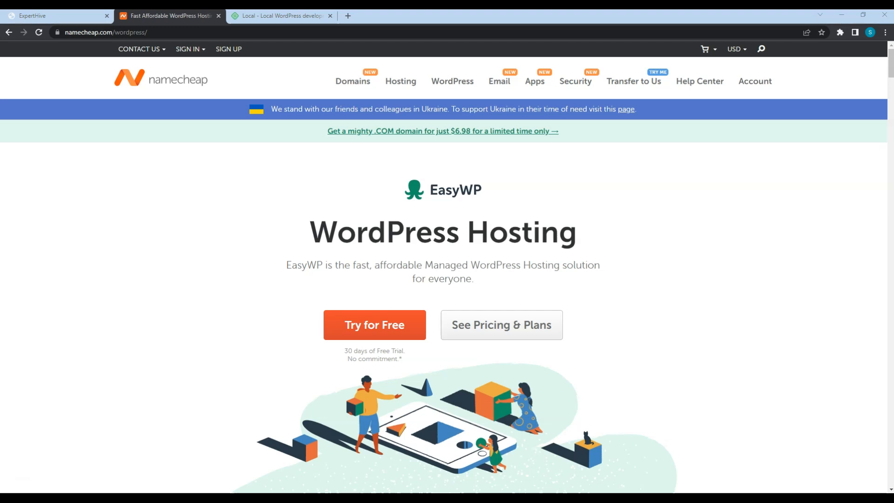
mouse_move(531, 189)
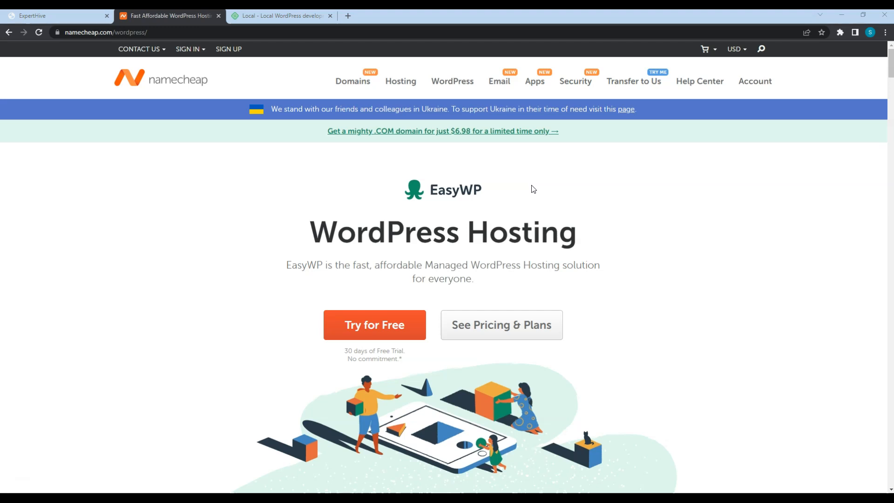
left_click(279, 15)
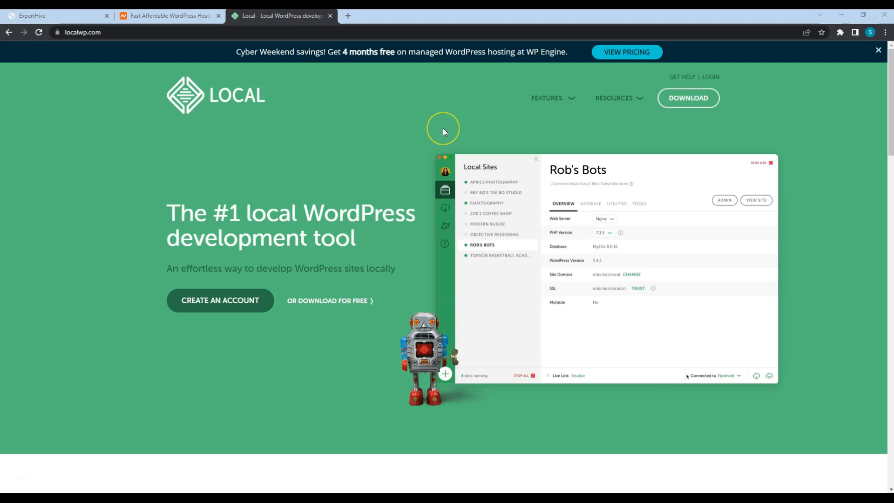
Scroll through the Local homepage feature list
left_click(578, 376)
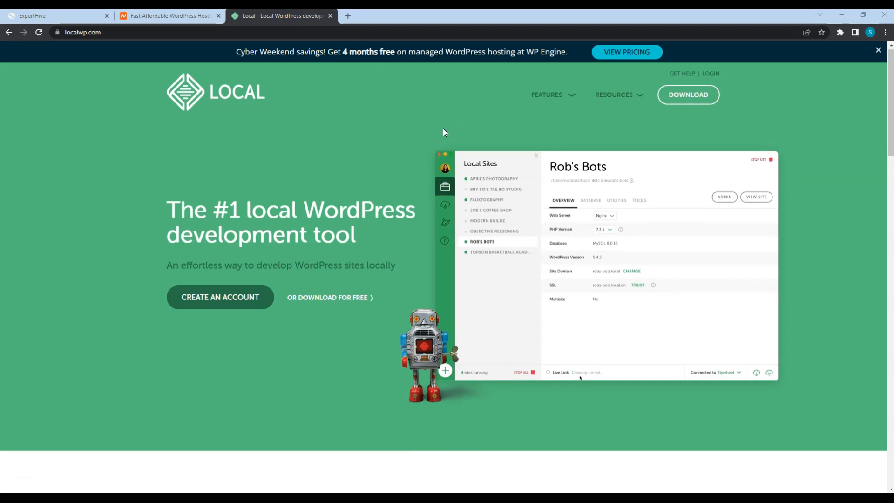
scroll("down", 3)
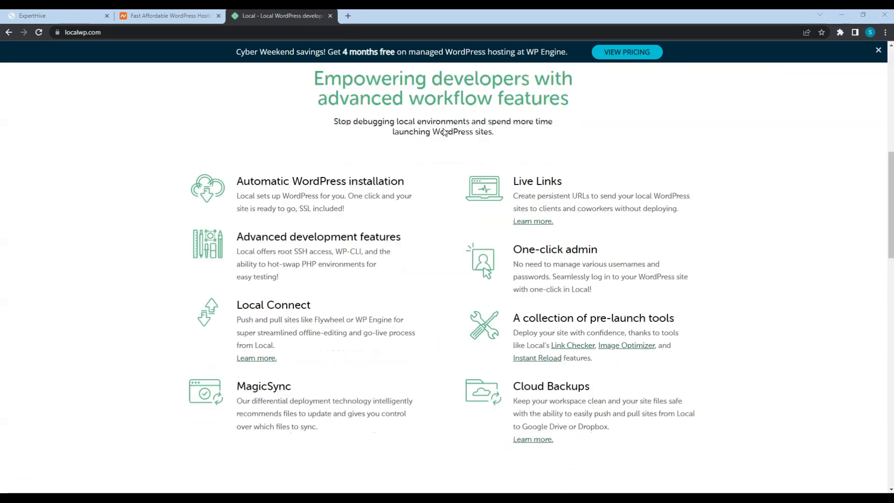
scroll("up", 3)
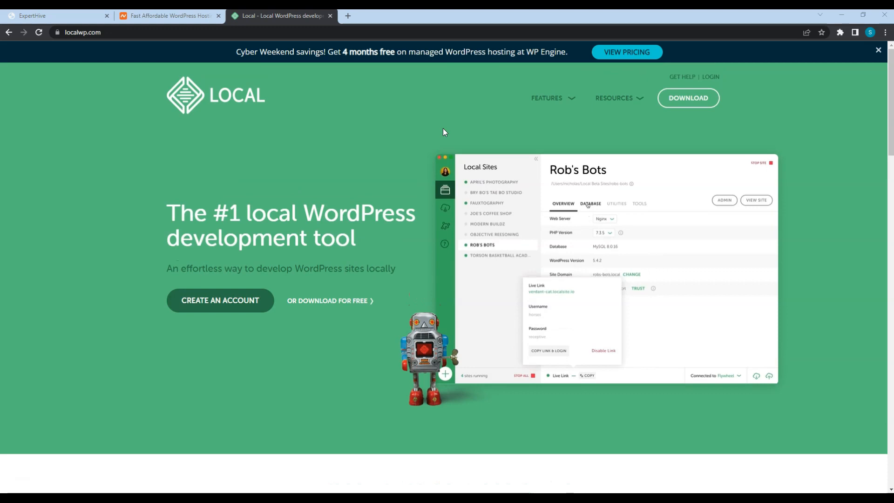
Tour the demo's Database, Utilities and Tools tabs, Fauxtography site, and Connect sites list
left_click(591, 203)
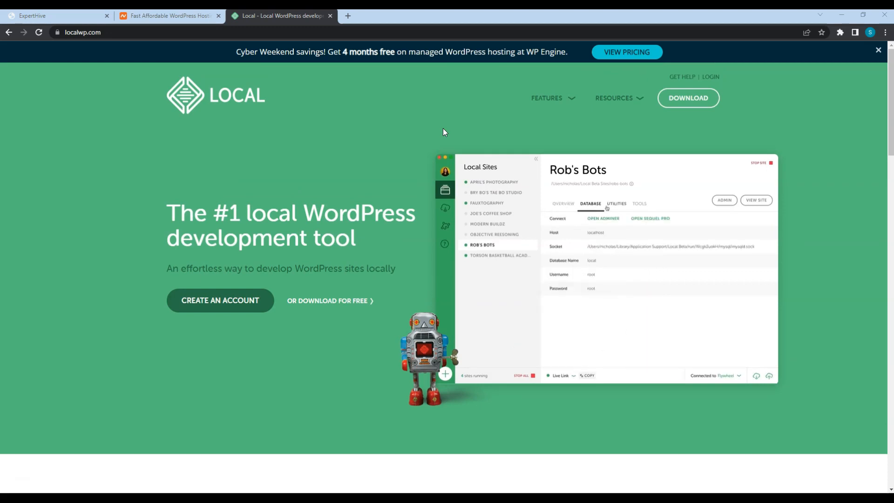
left_click(617, 204)
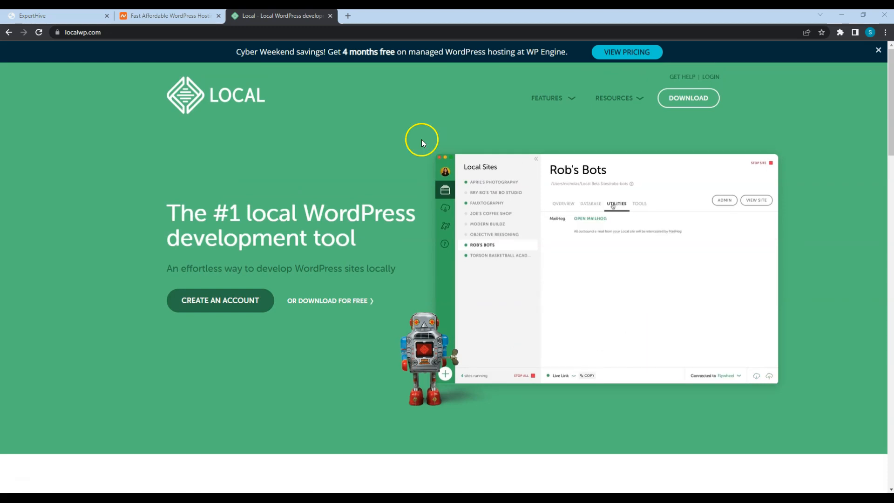
left_click(638, 204)
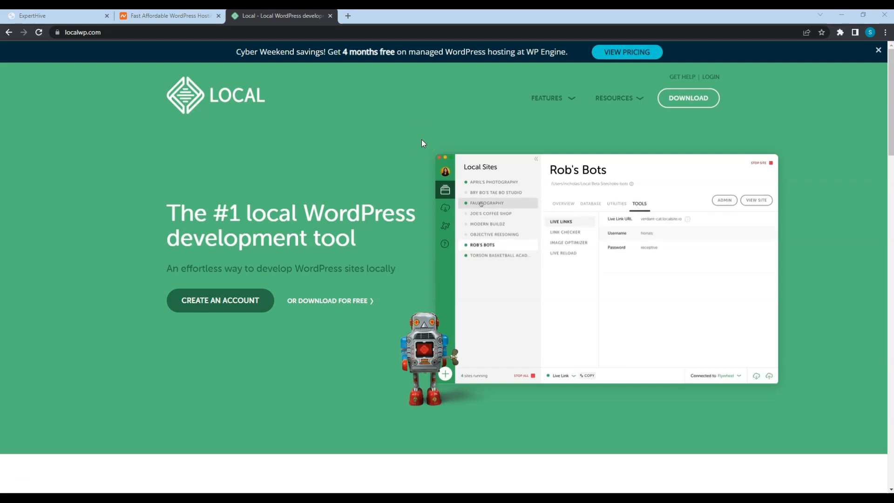
left_click(486, 202)
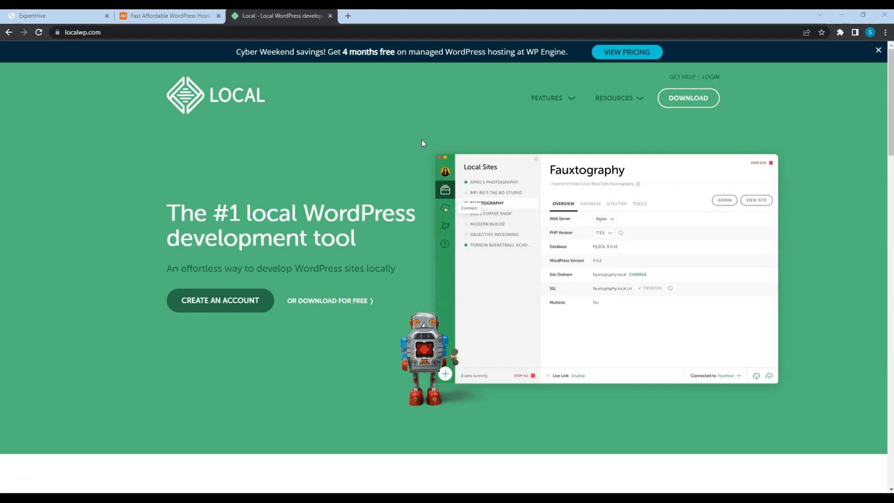
left_click(445, 208)
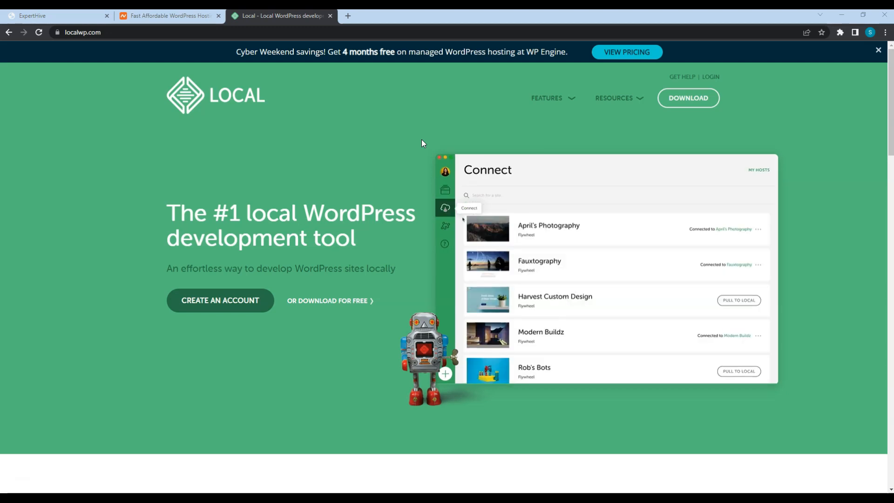